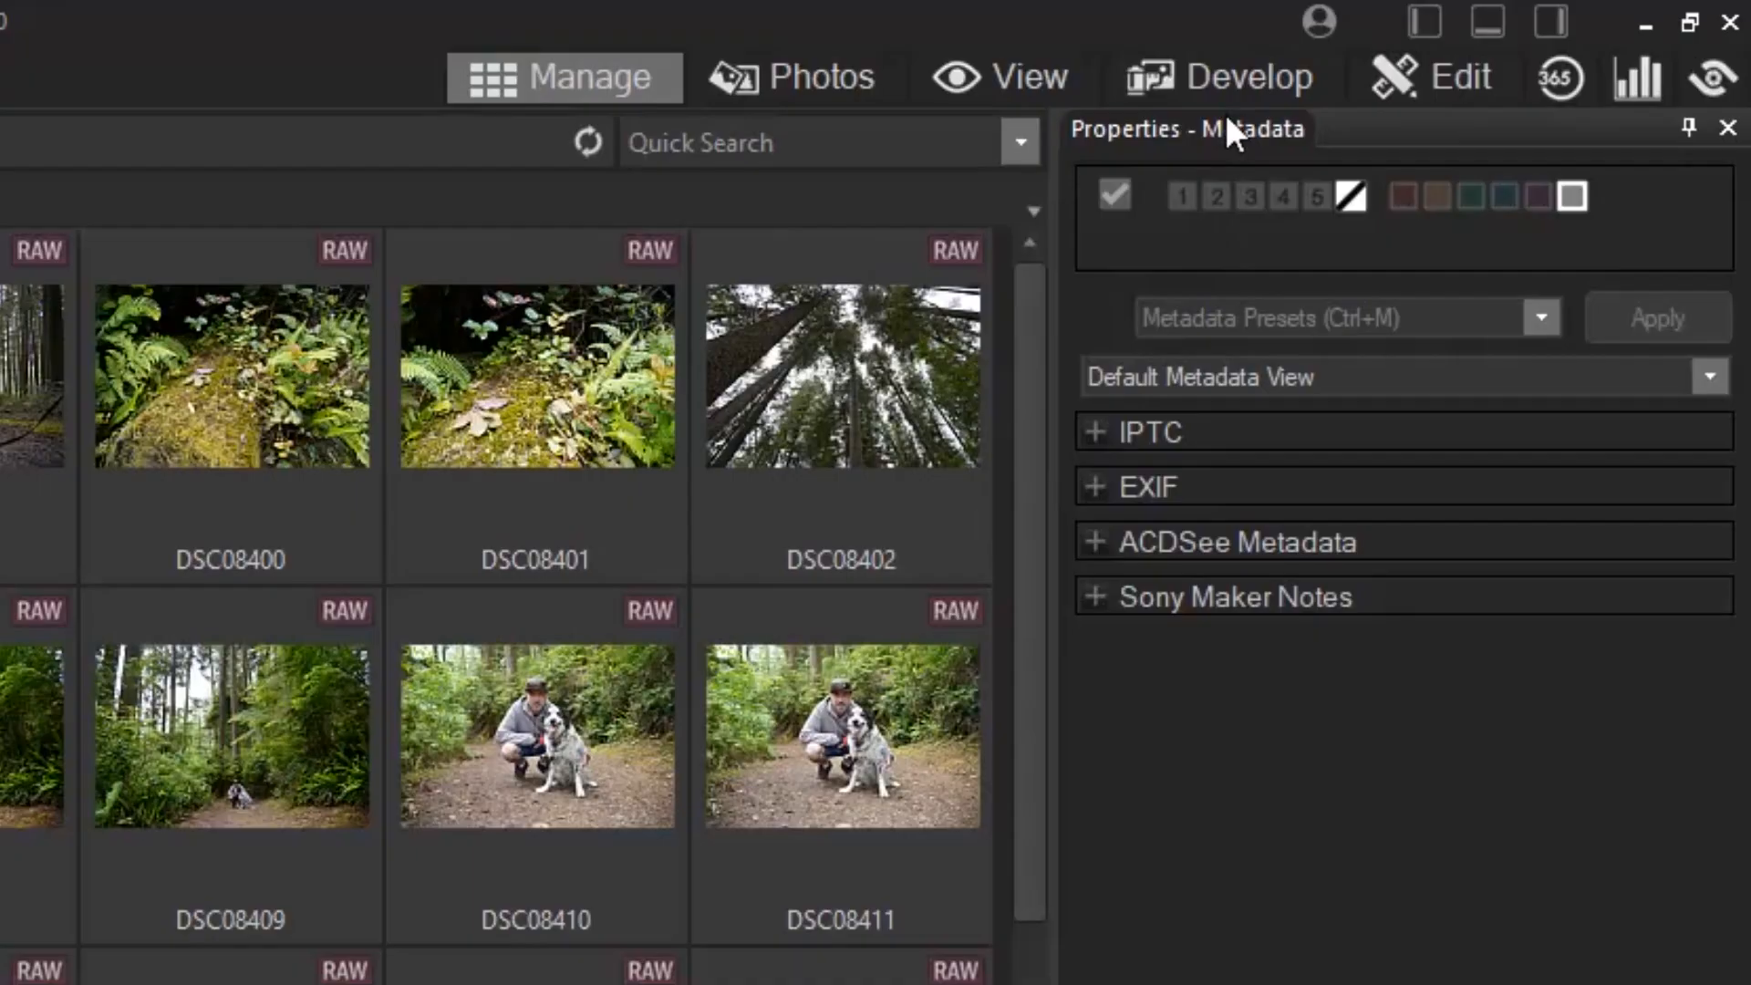
mouse_move(1226, 77)
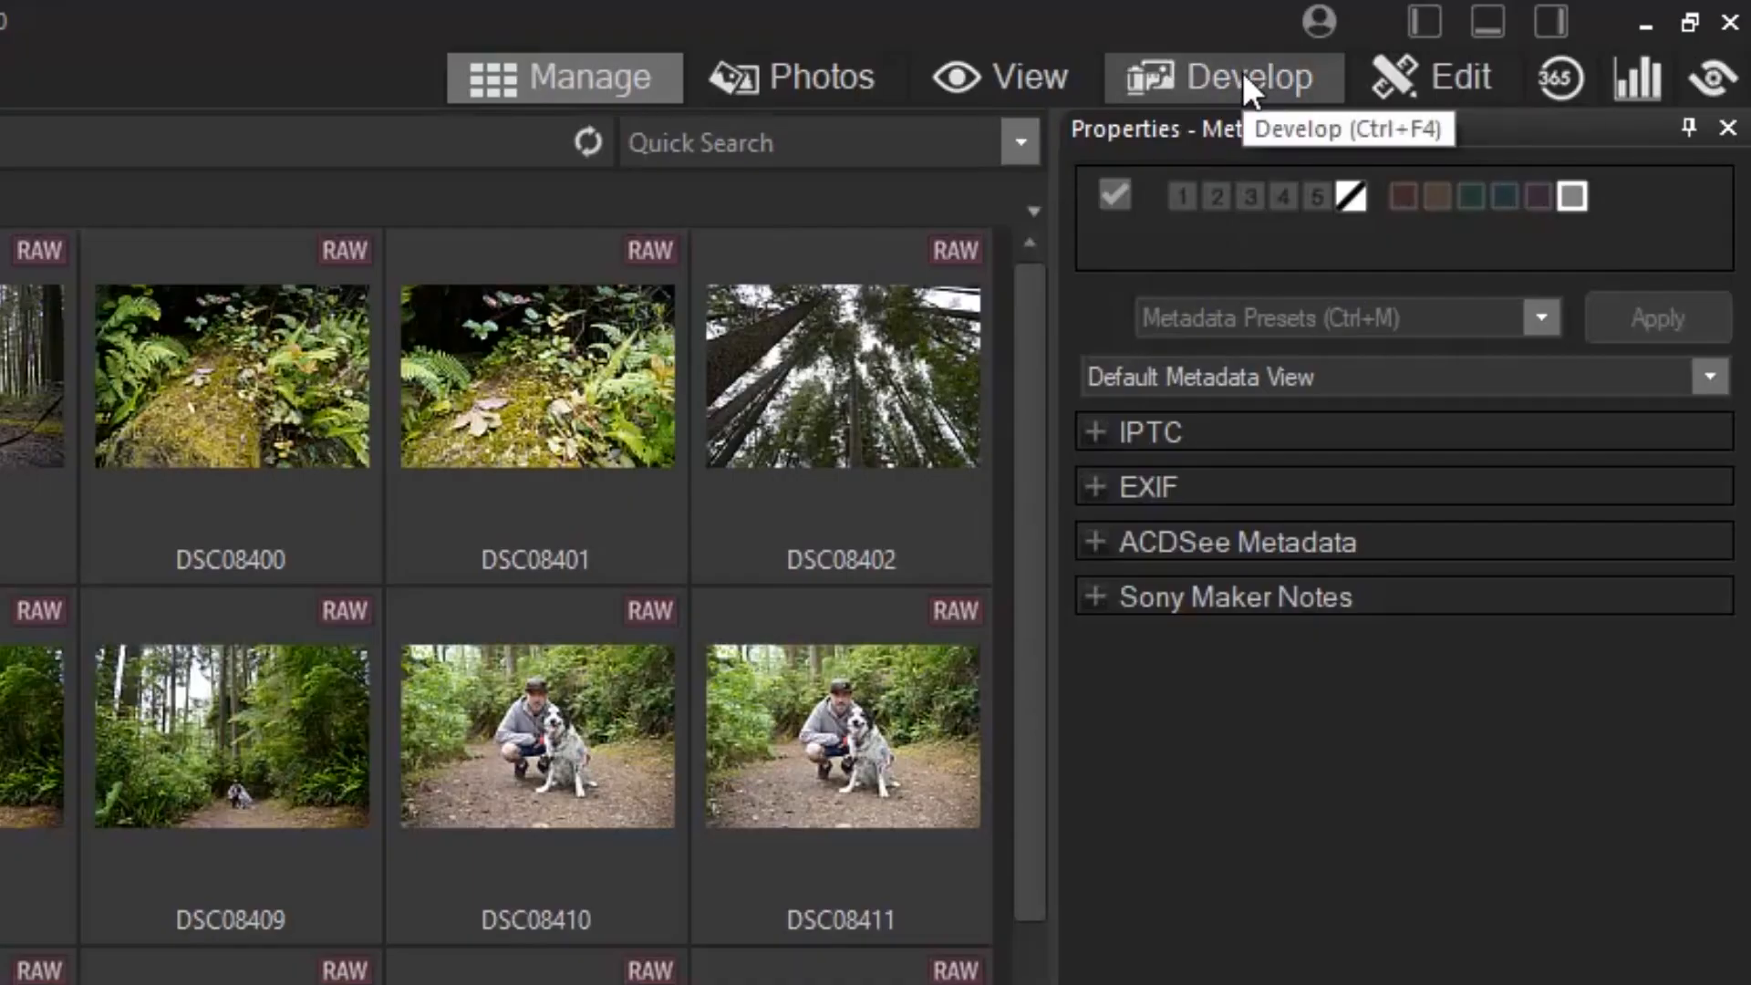
- Move through Develop and Manage modes, then bring DSC08399 into the Edit workspace with the Filter Menu
left_click(1220, 76)
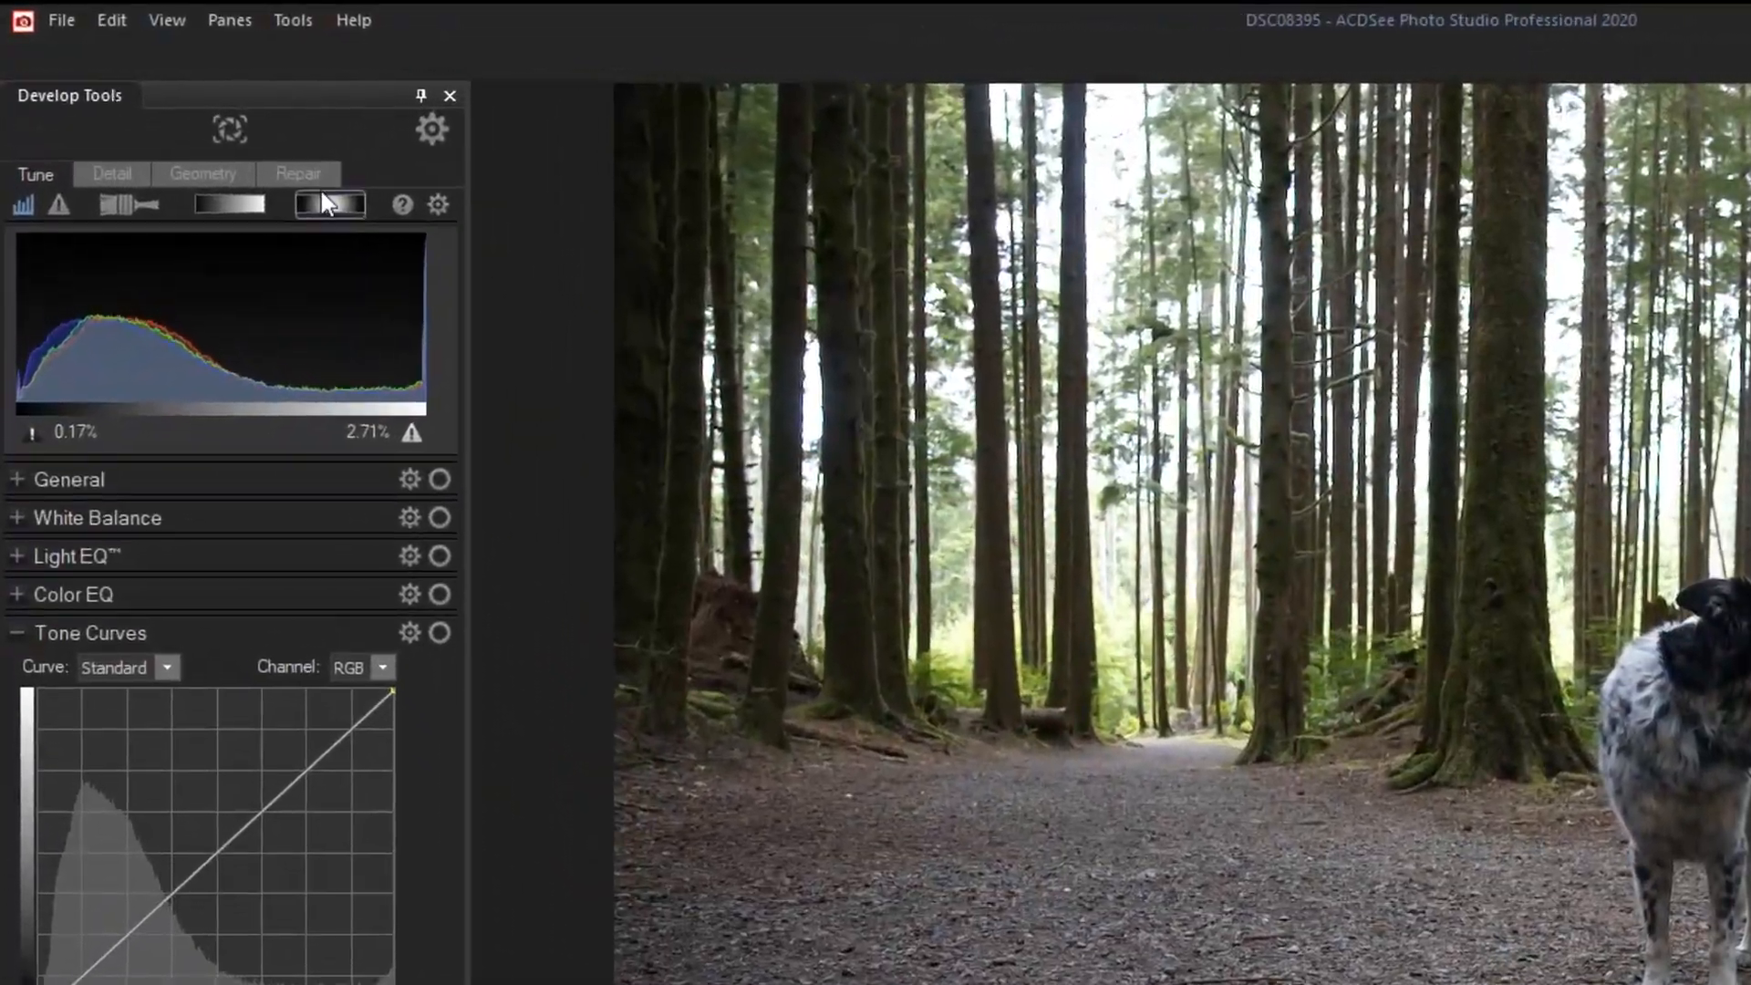
left_click(297, 173)
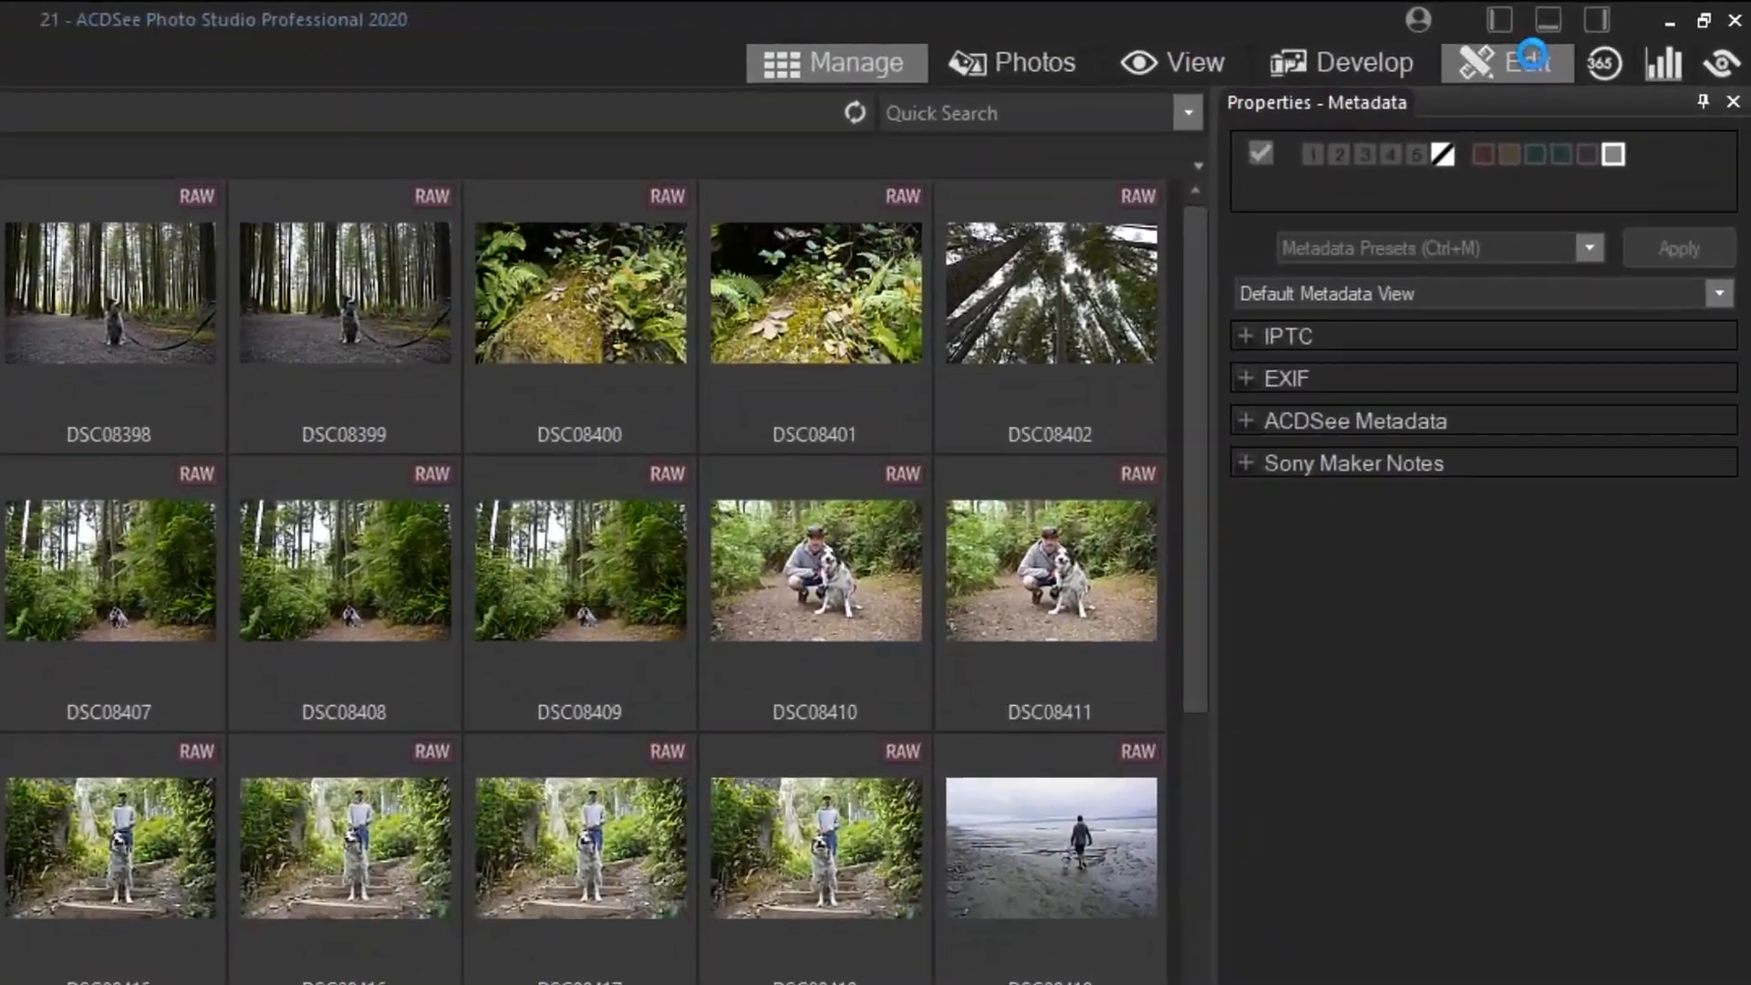
left_click(1530, 62)
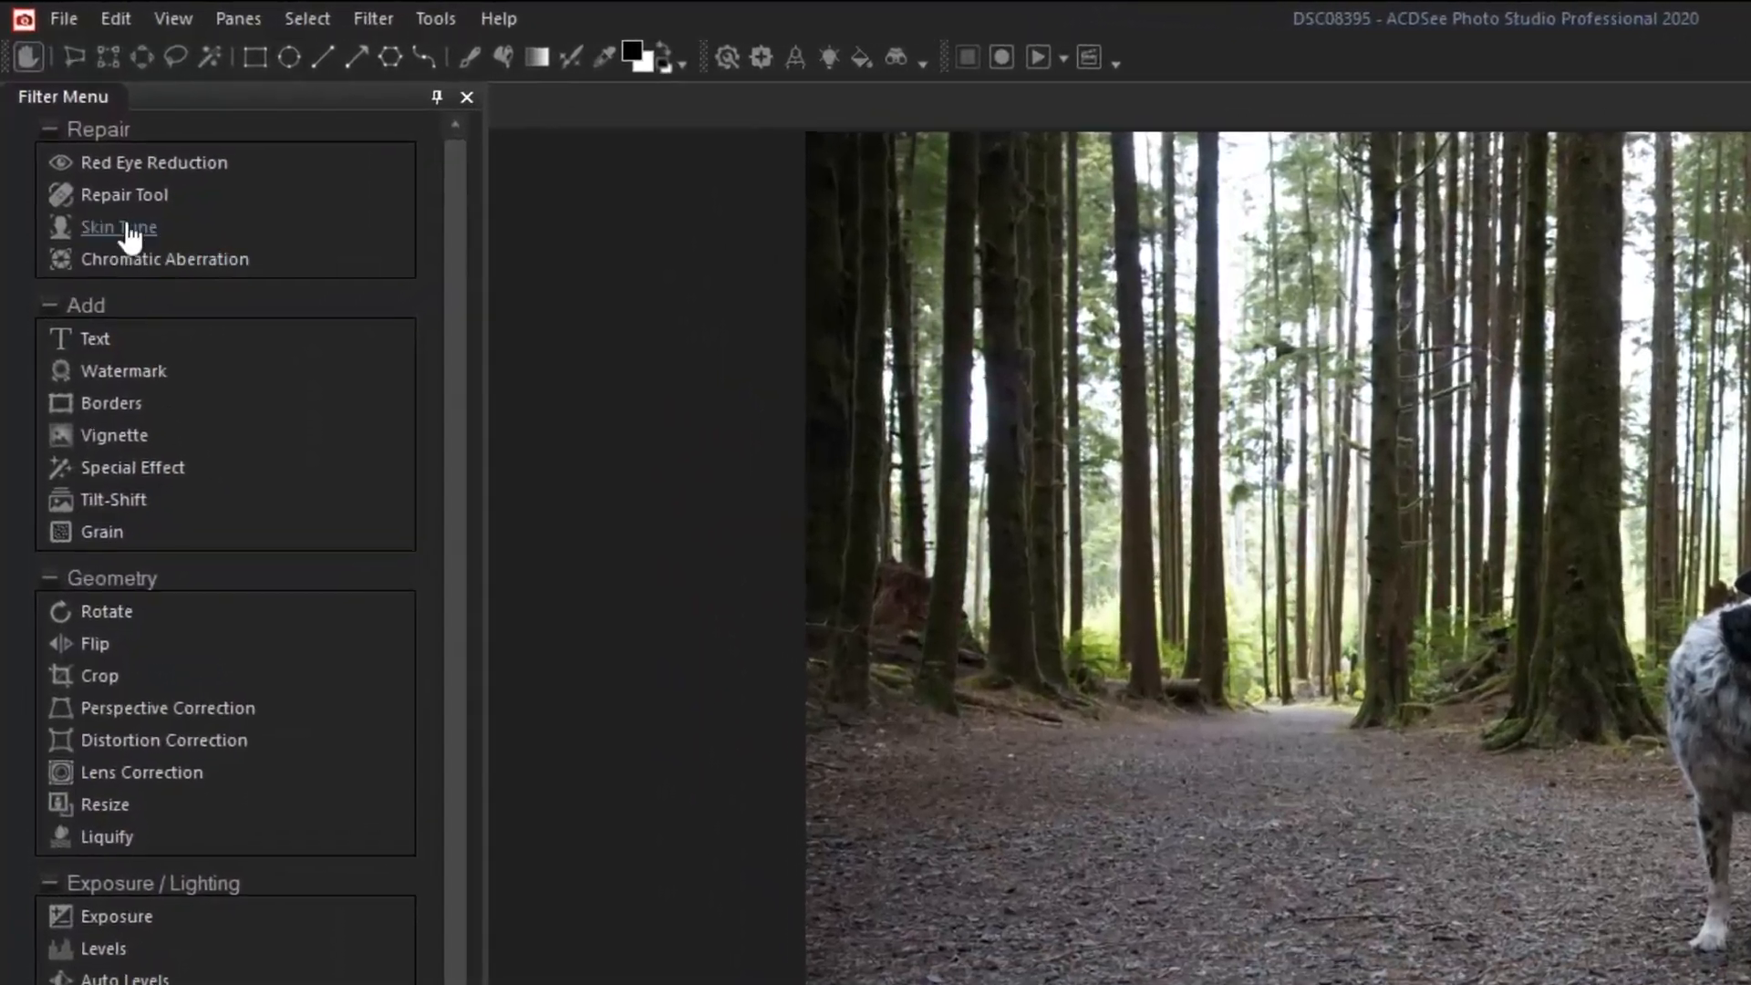
left_click(124, 193)
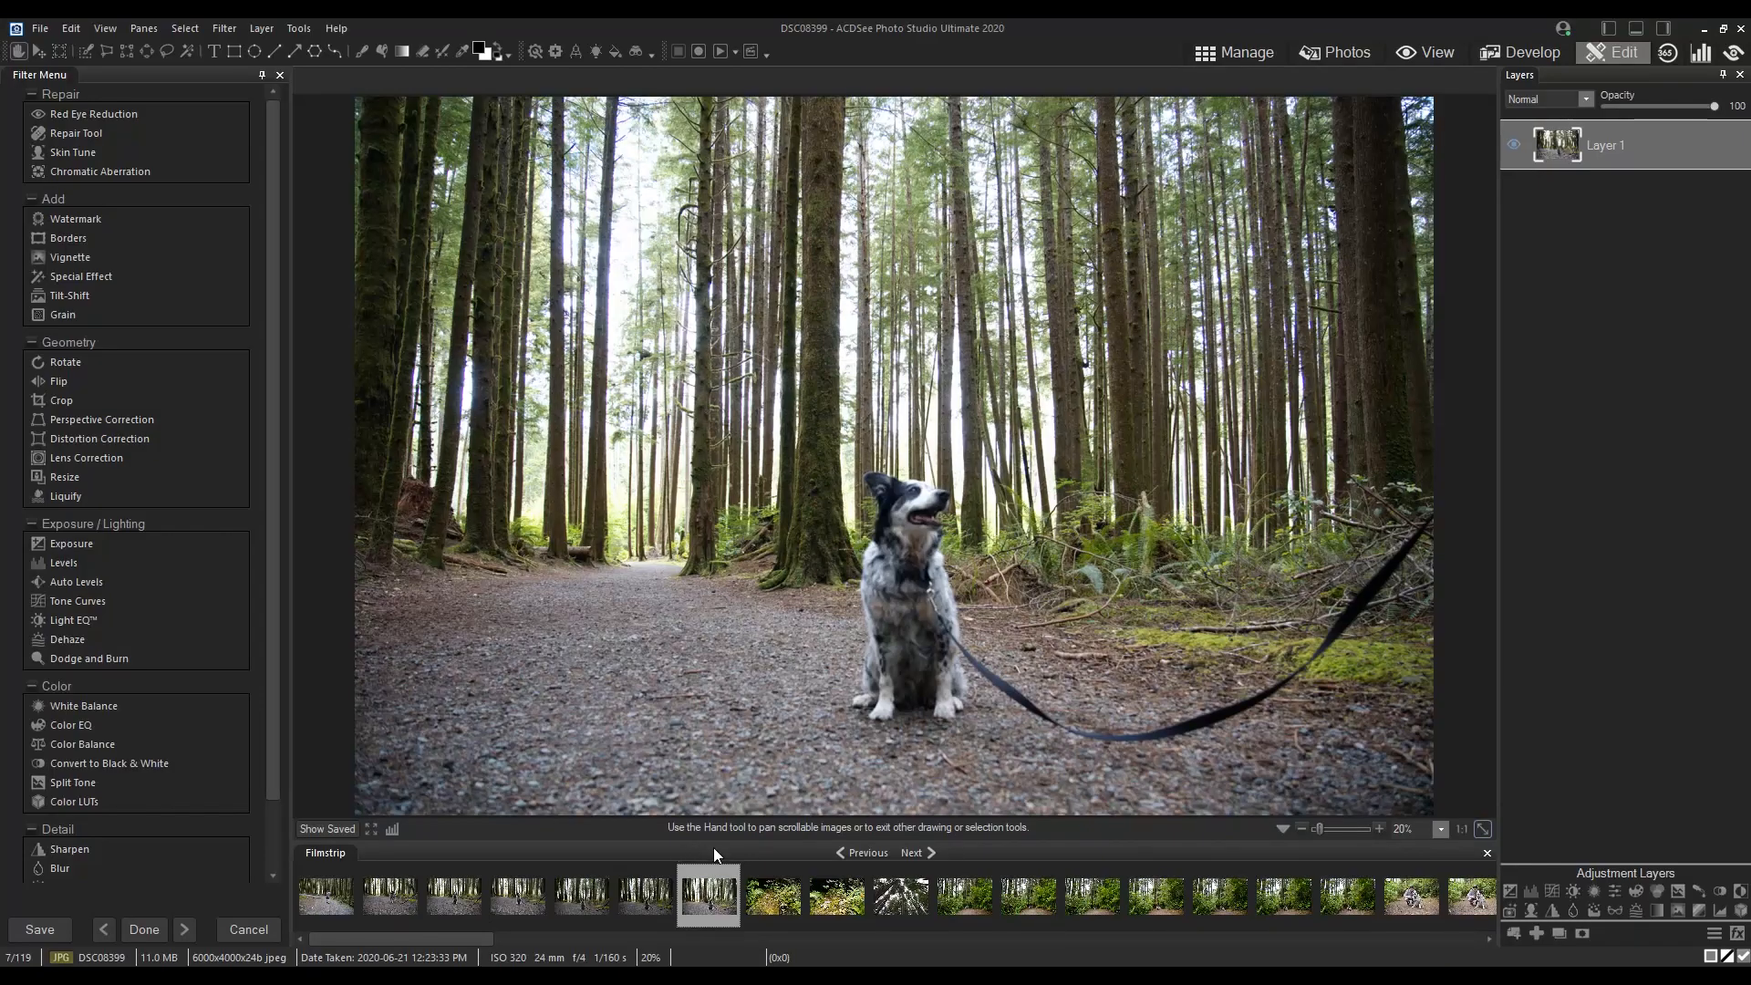
mouse_move(1007, 702)
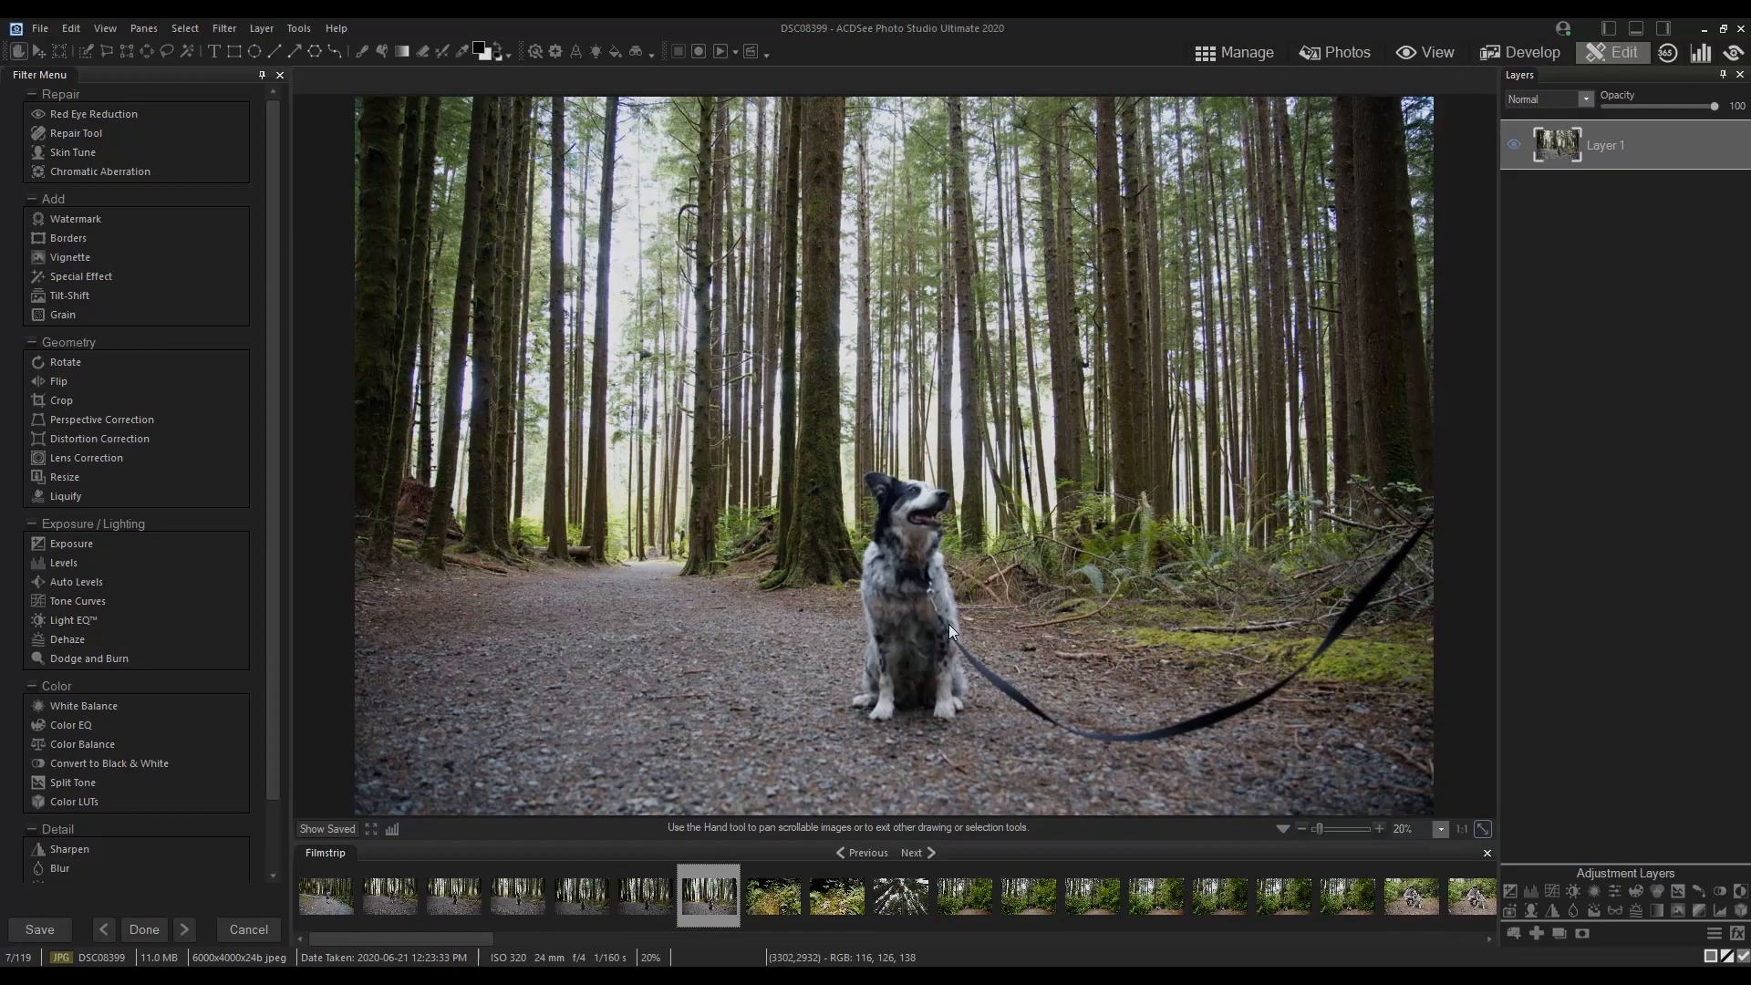
- Start the Repair Tool in Blended Clone mode with a nib width of about 37
left_click(77, 133)
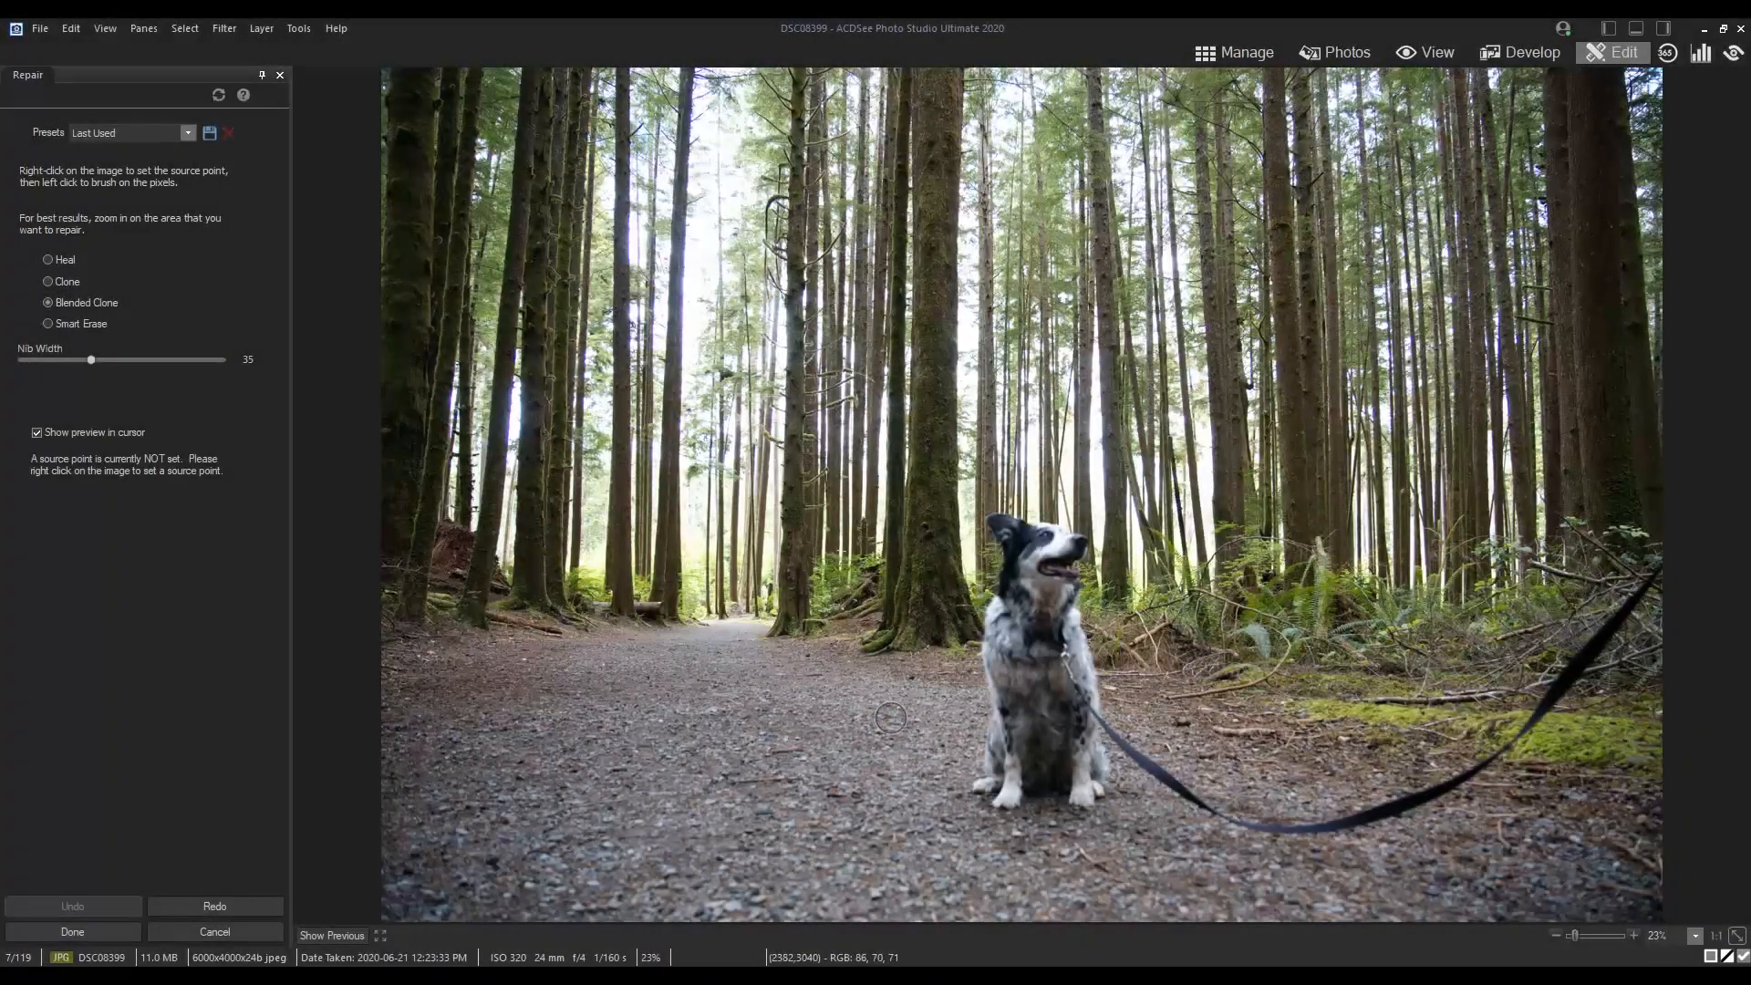
mouse_move(1171, 848)
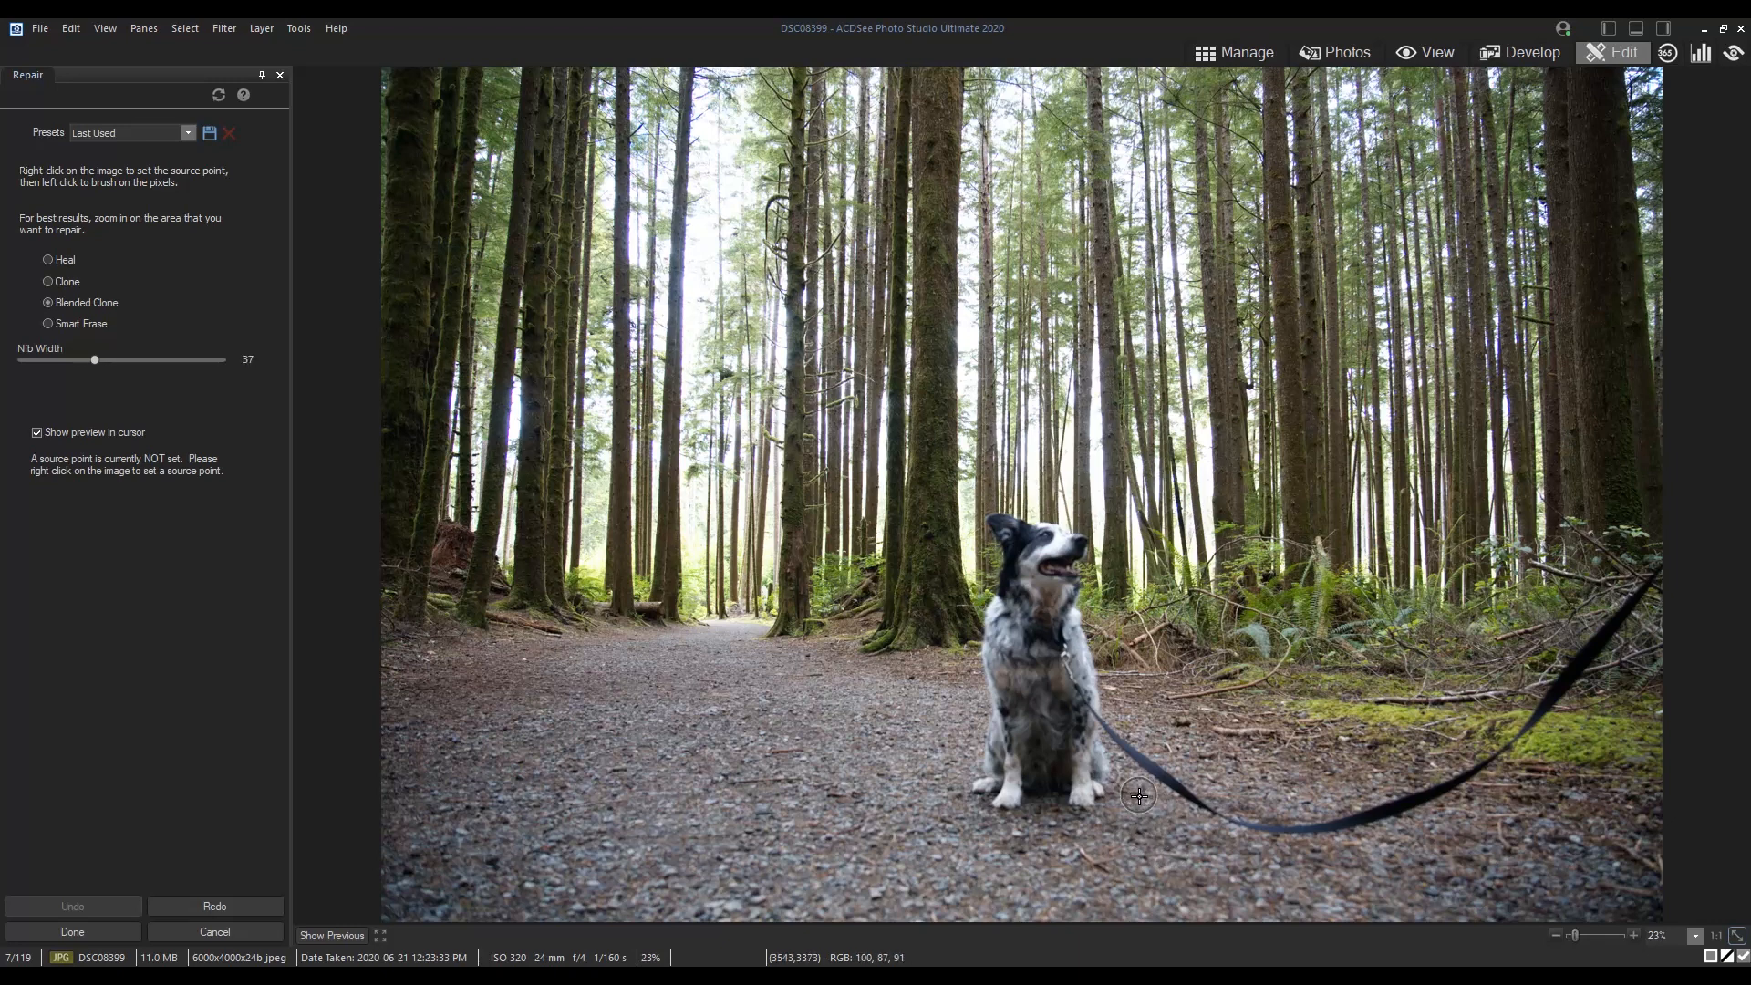
- Sample the gravel beside the leash as clone source and paint over the leash end in the grass
right_click(1145, 804)
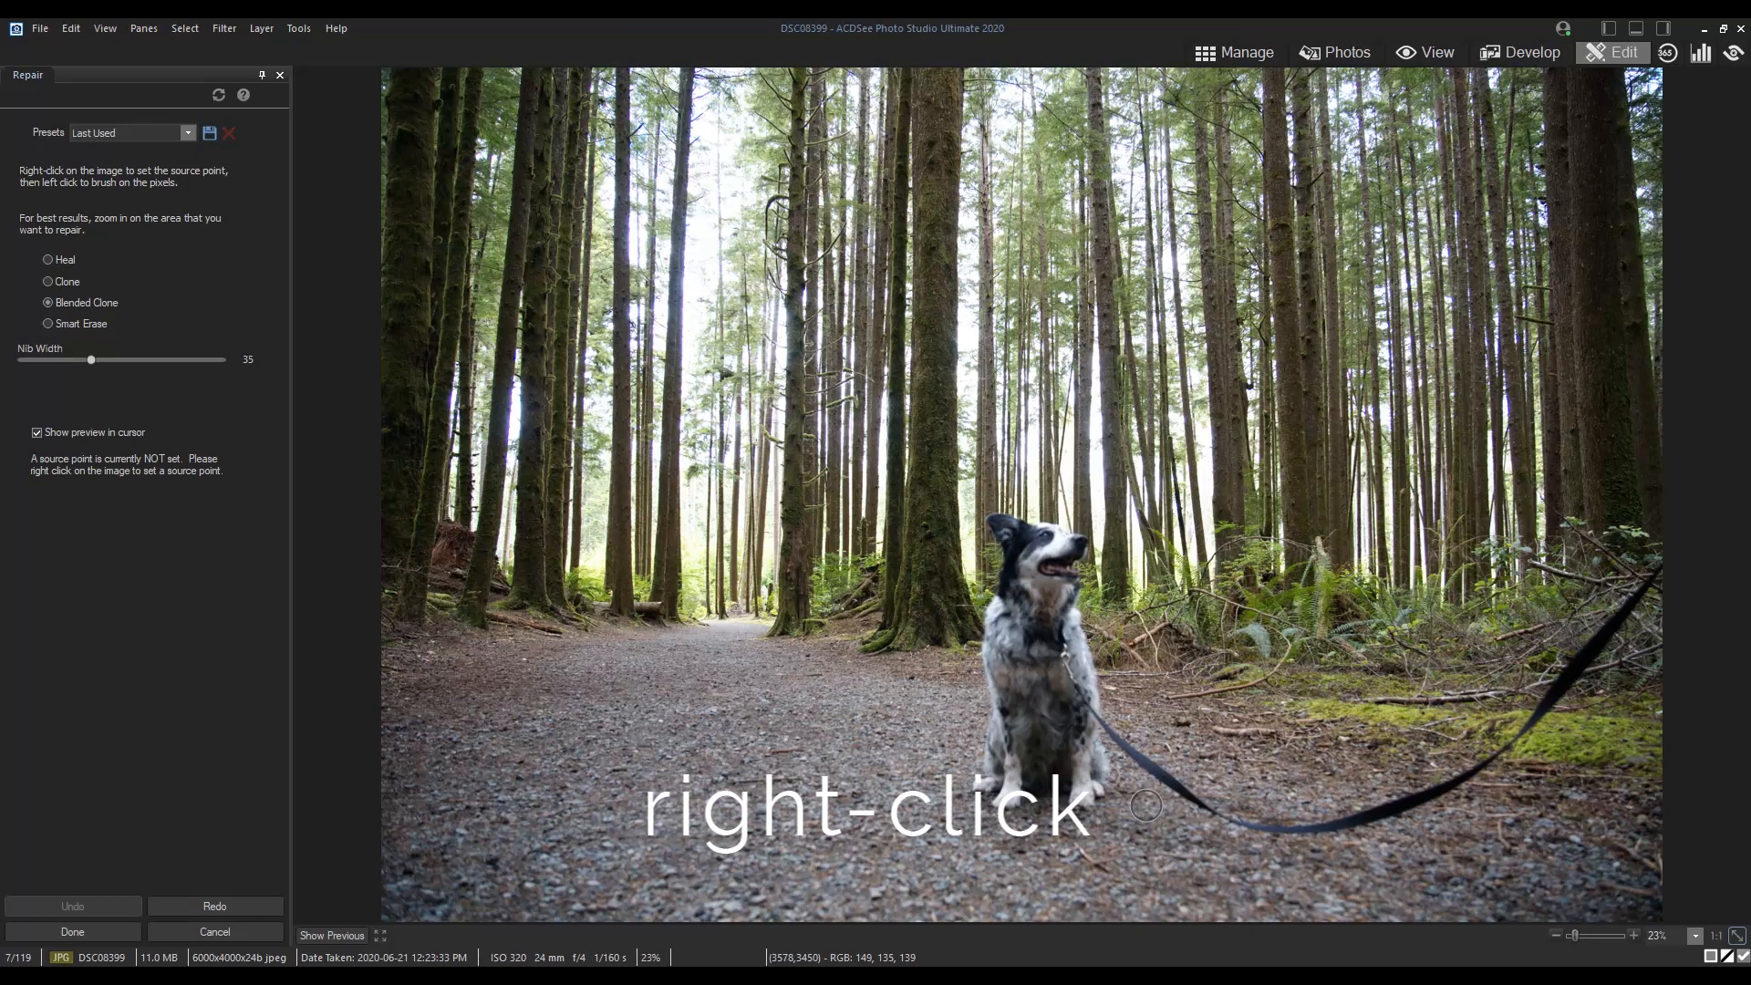
right_click(1145, 804)
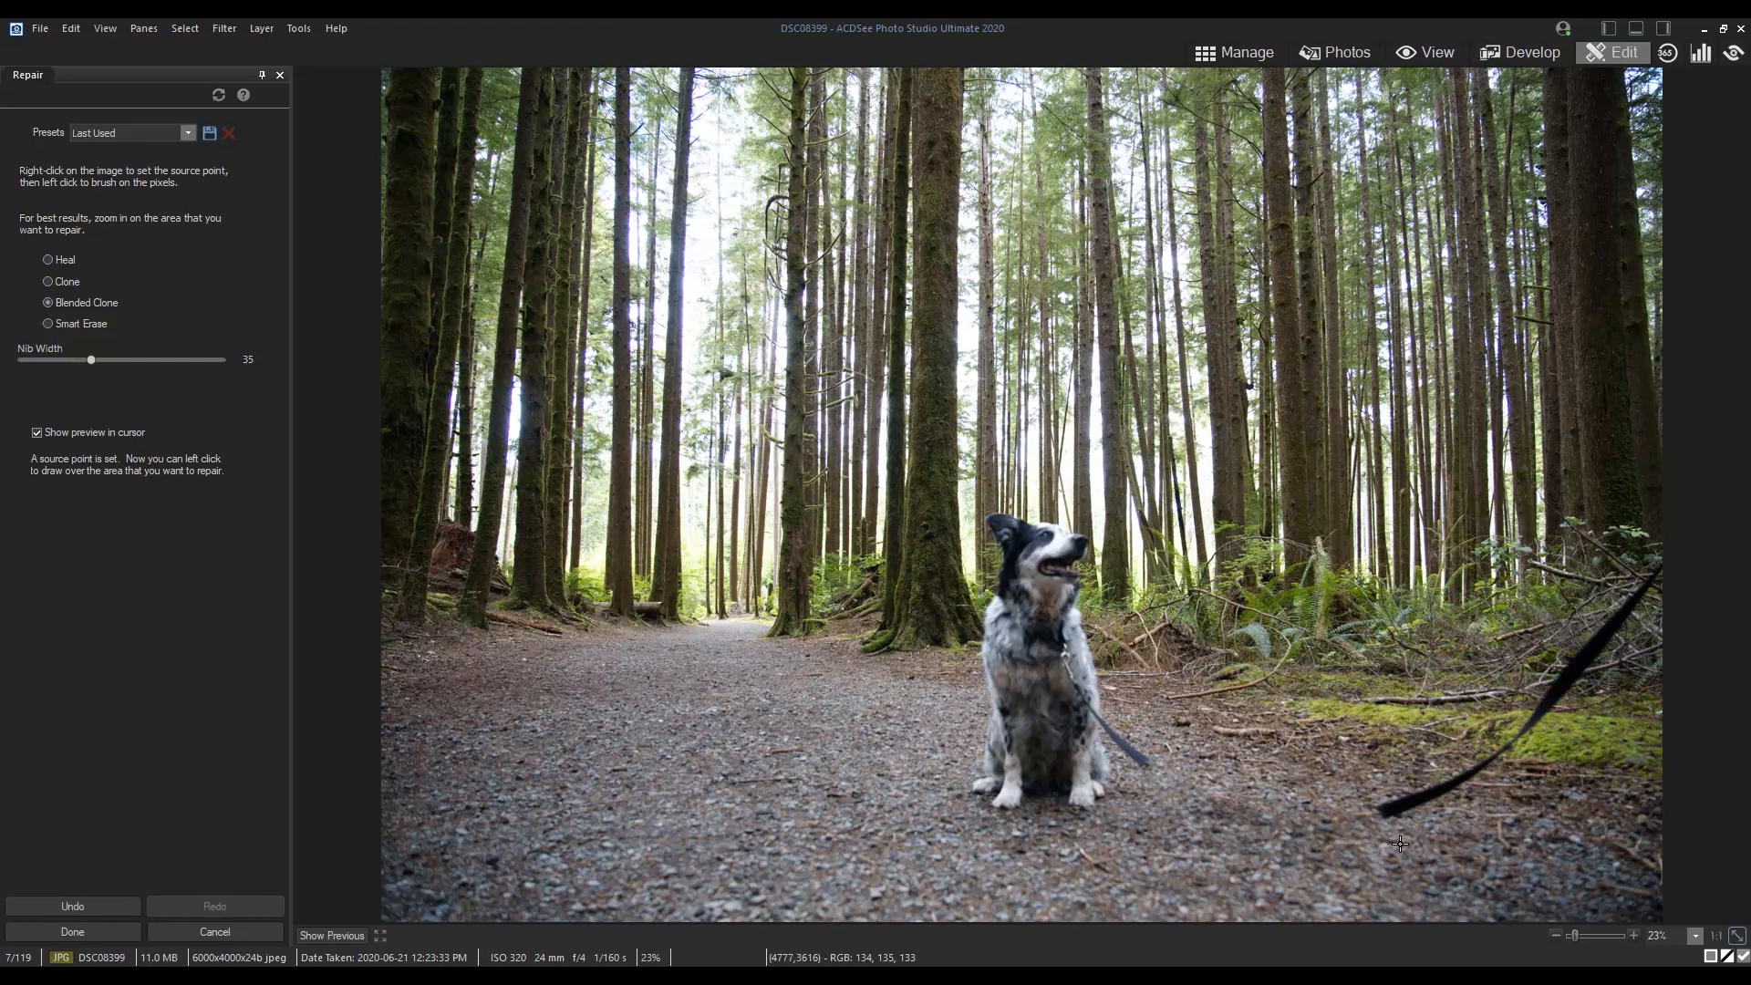
mouse_move(1398, 837)
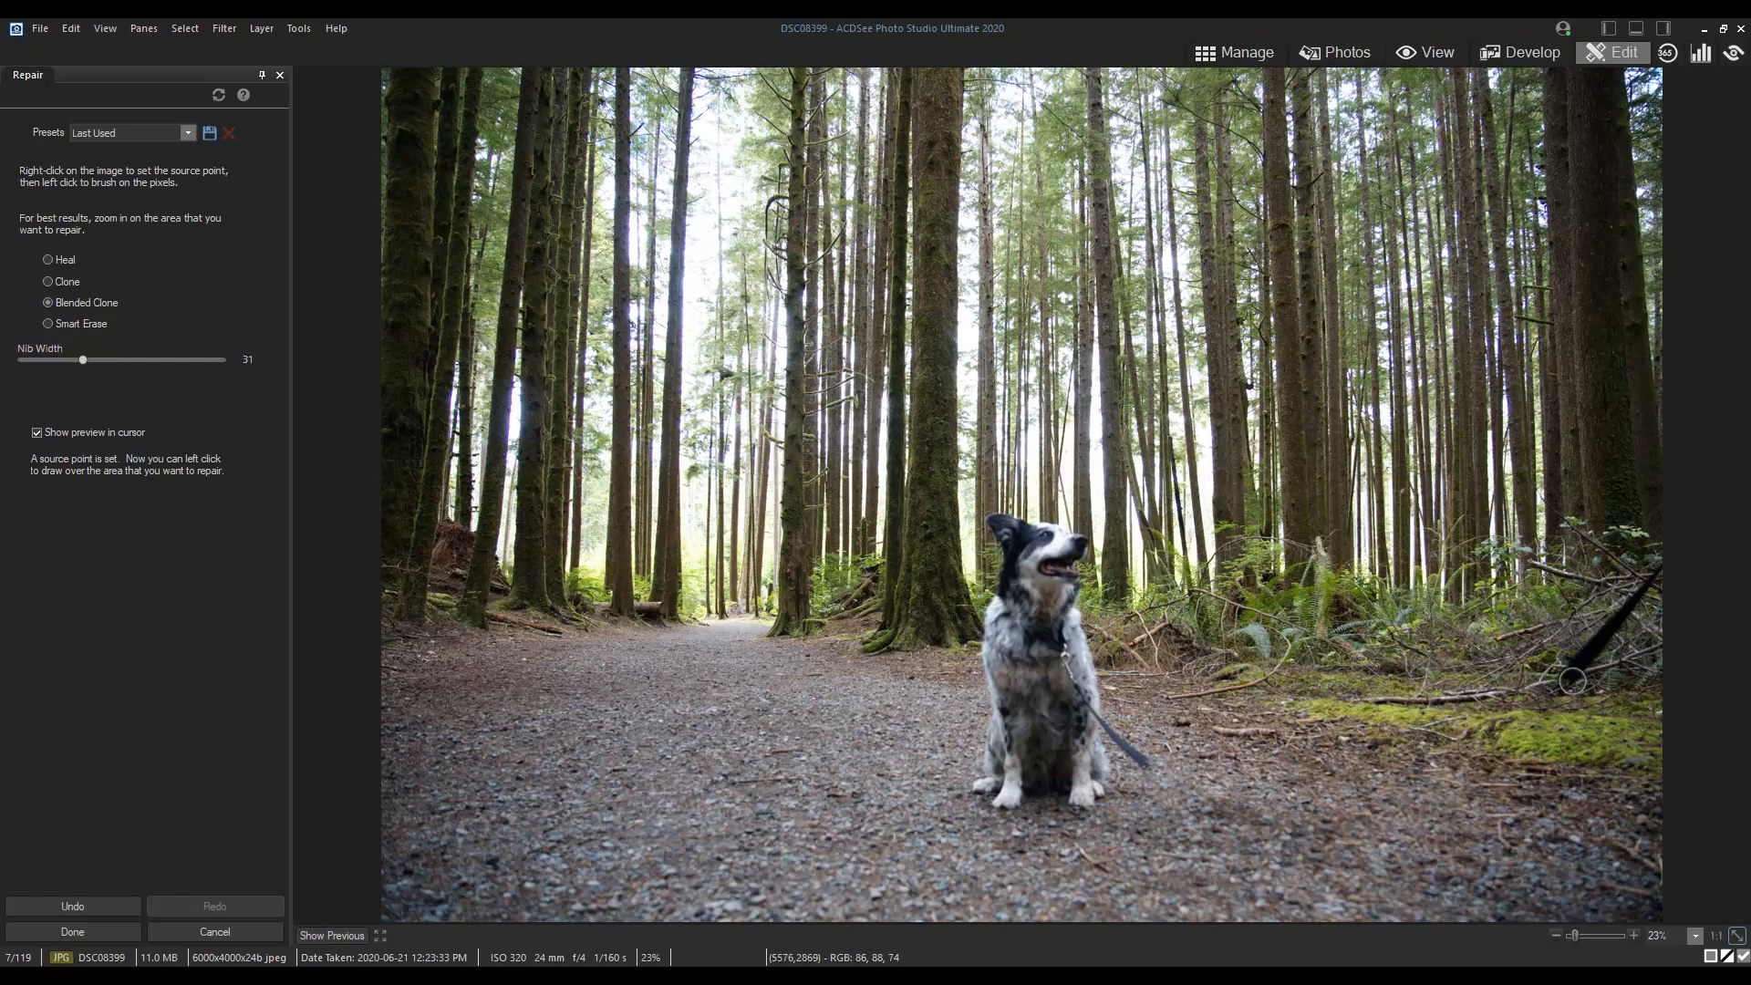
left_click_drag(82, 360, 73, 359)
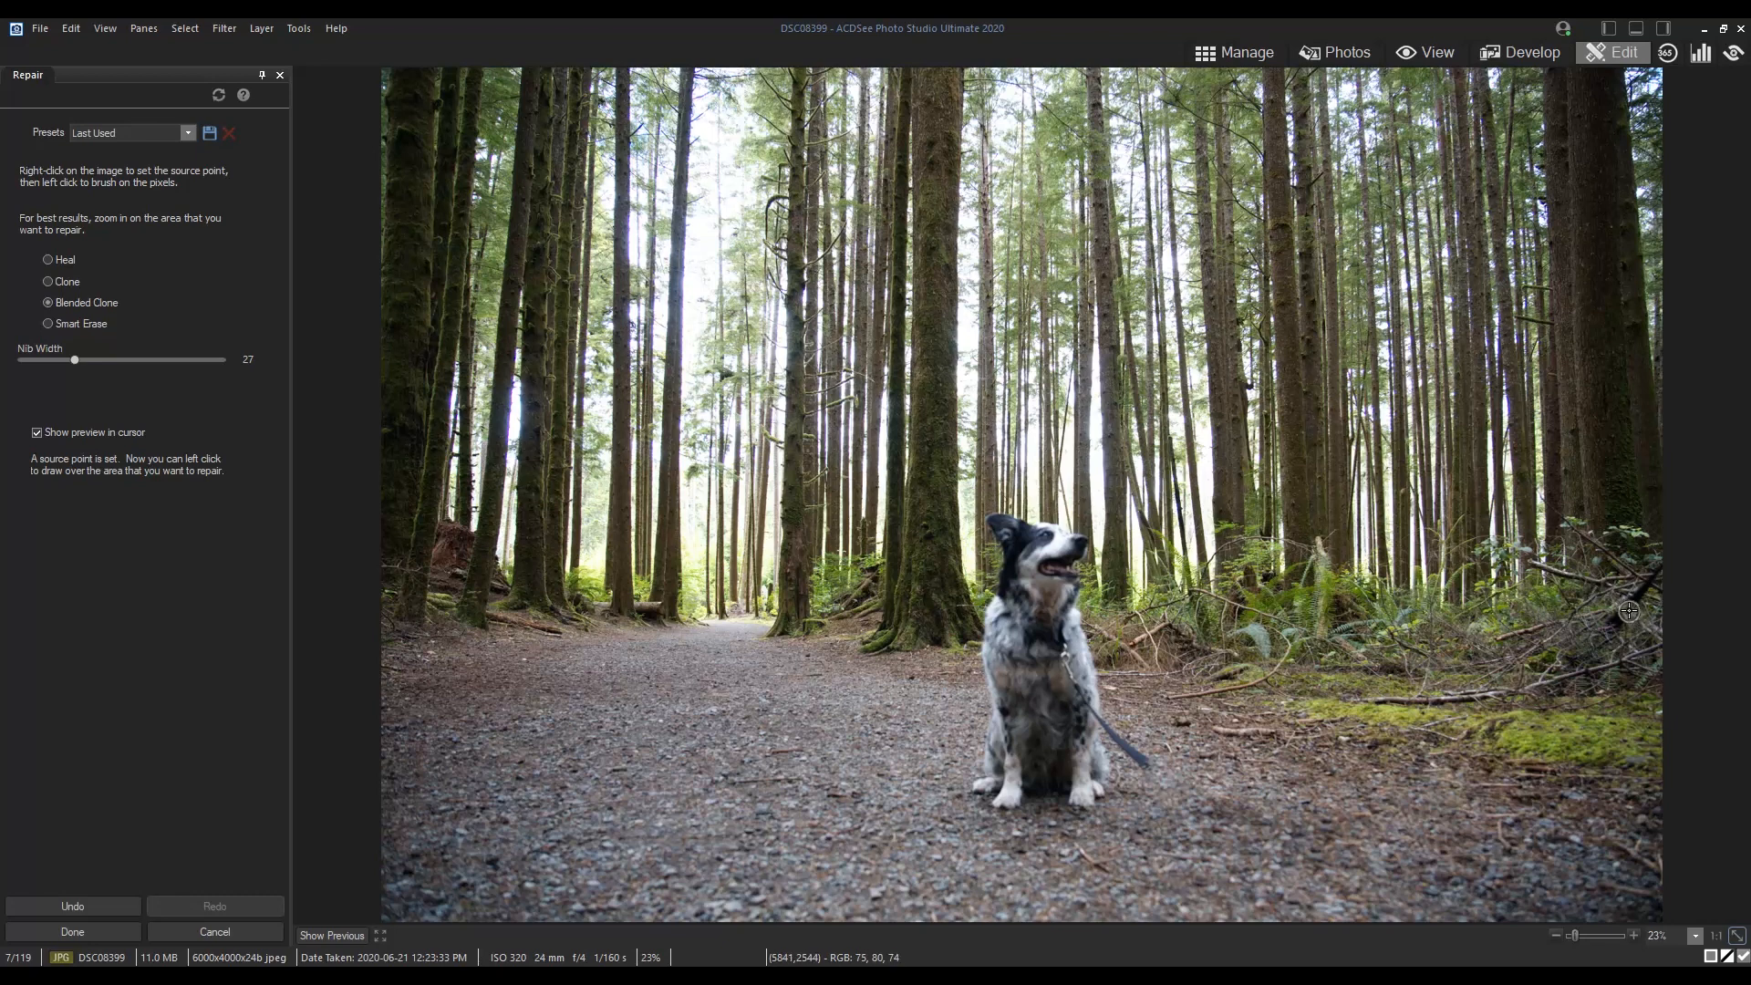
mouse_move(1634, 598)
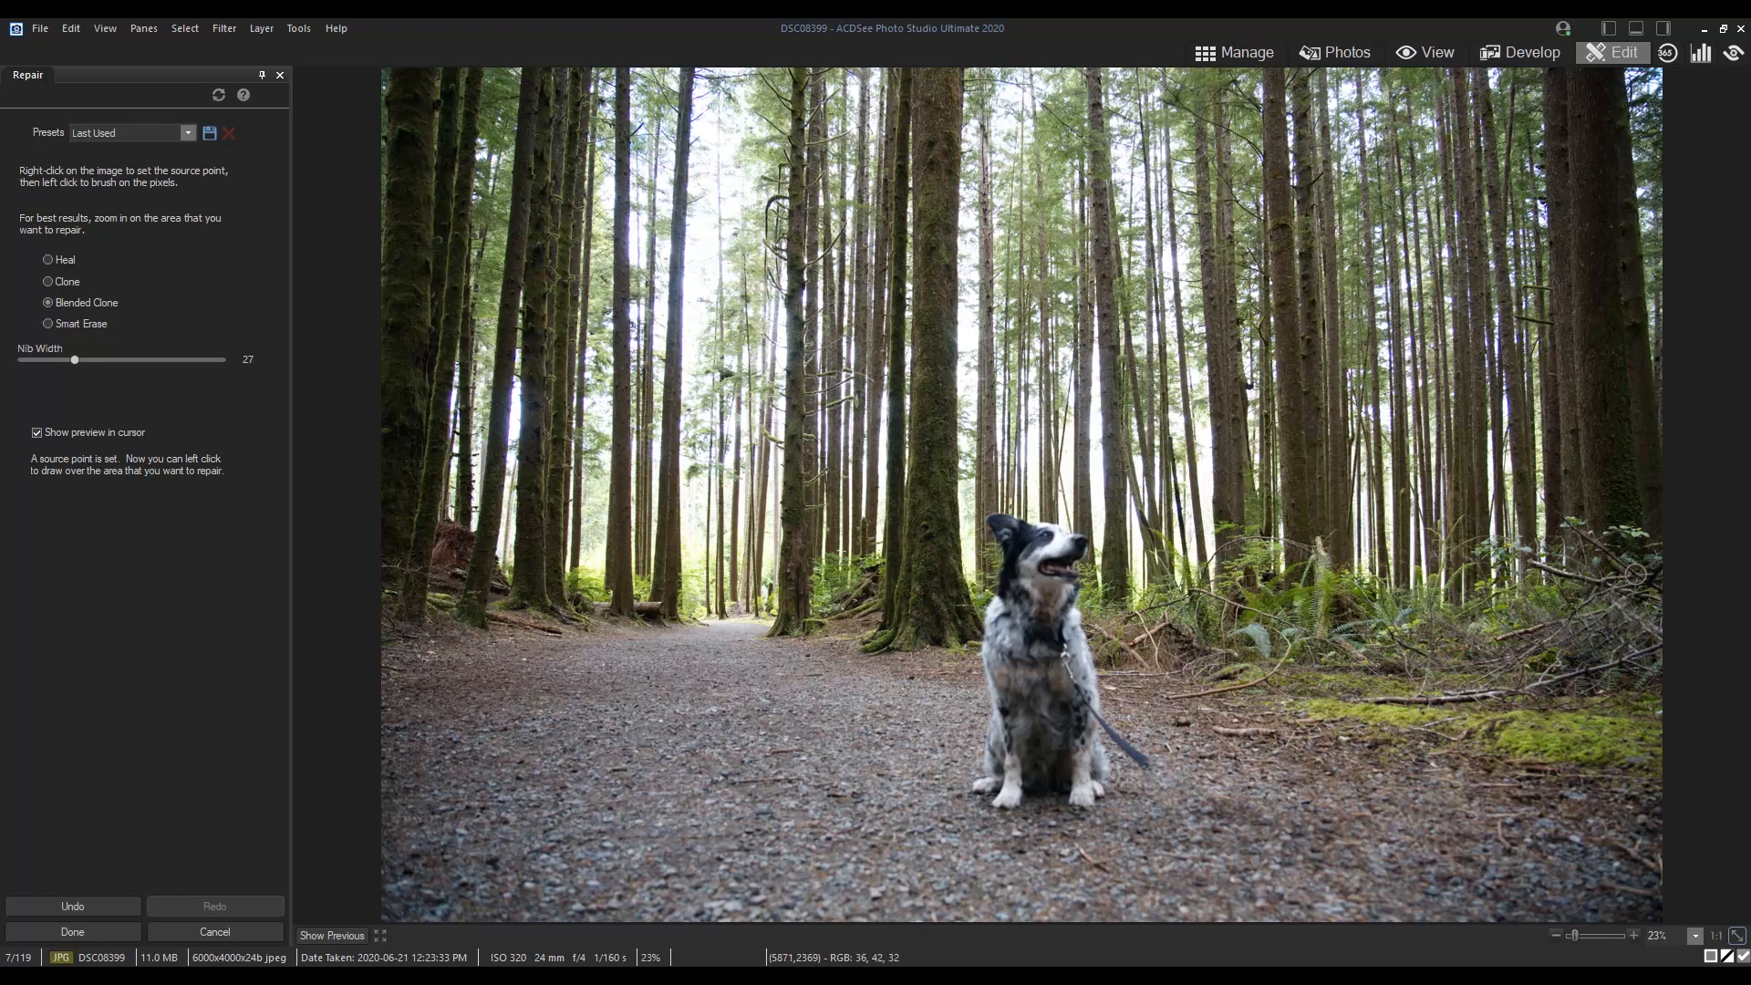
mouse_move(1151, 735)
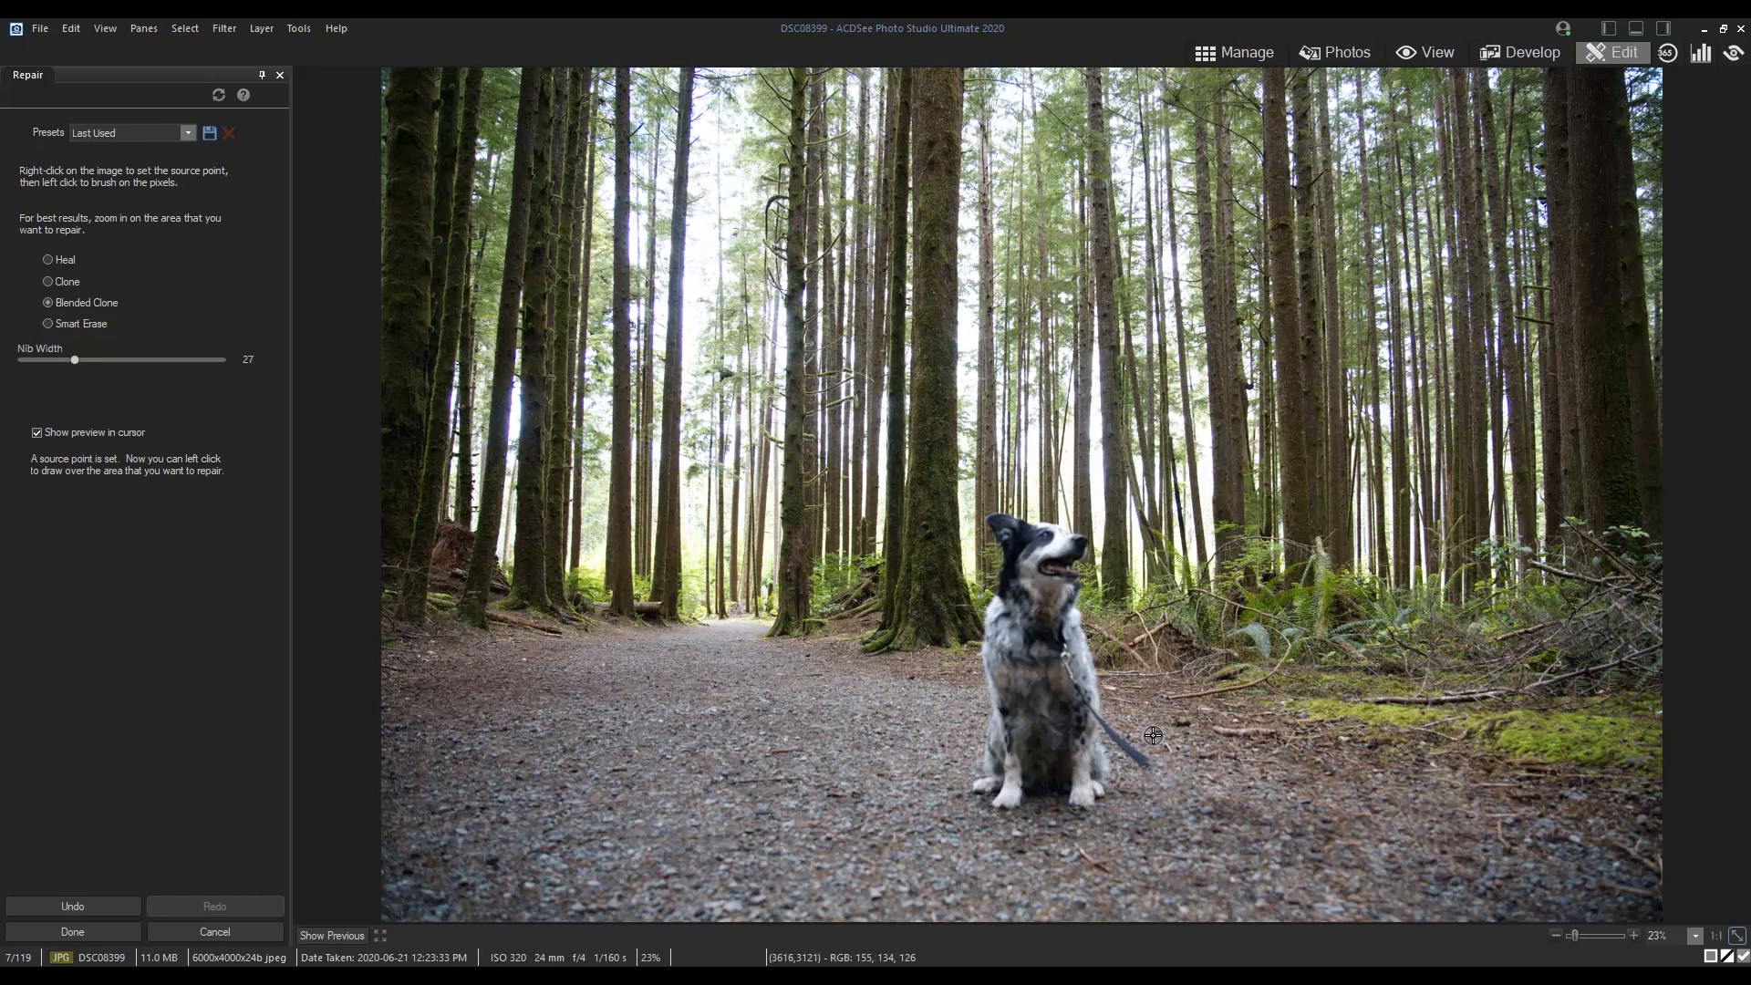